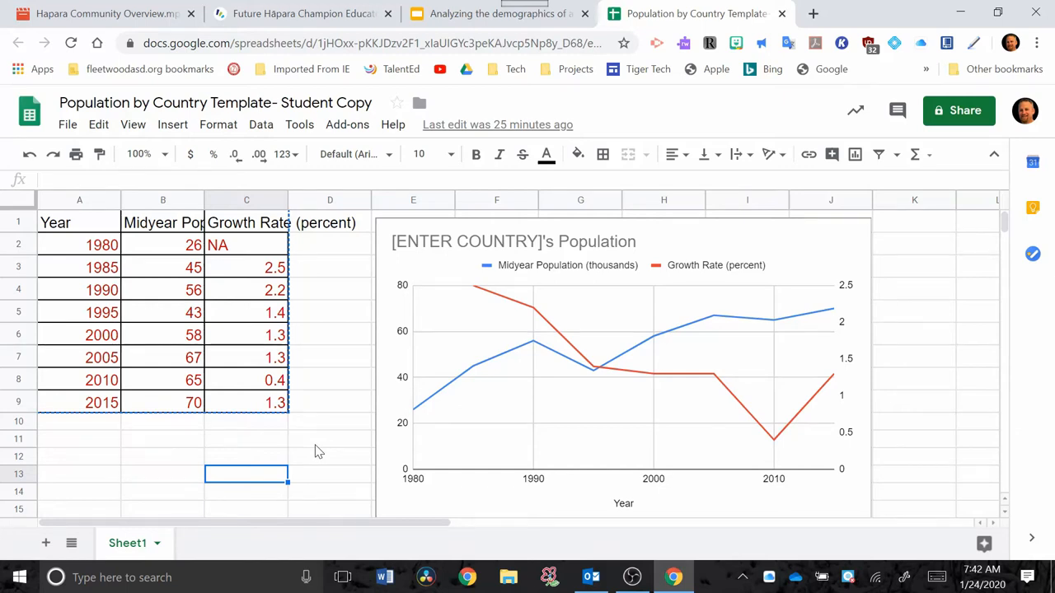
{"action": "mouse_move", "coordinate": [134, 369]}
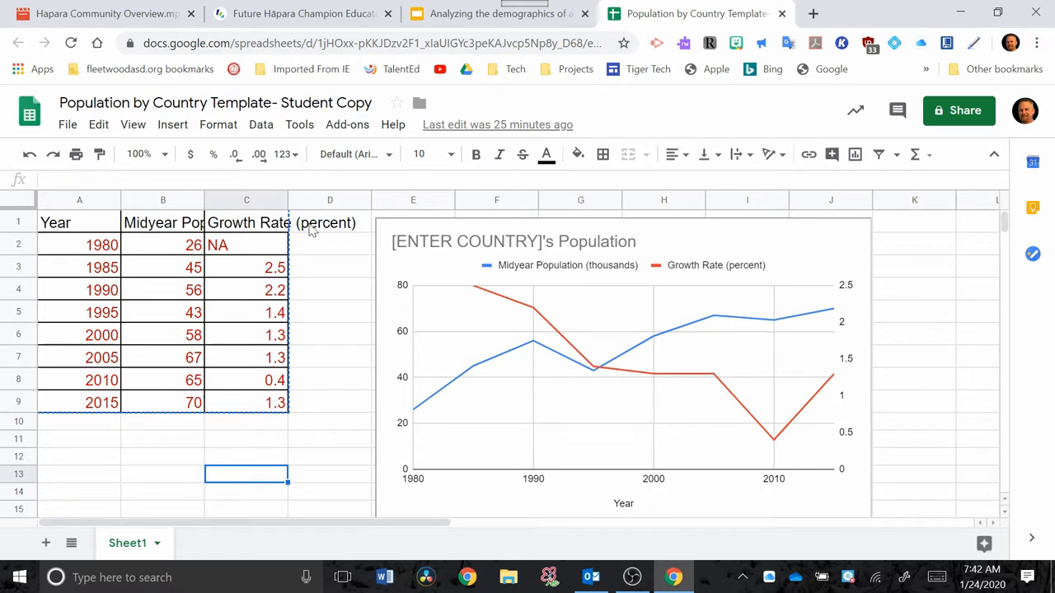
- Copy cells A1:C9 holding Year, Midyear Population and Growth Rate for 1980–2015
{"action": "left_click", "coordinate": [499, 14]}
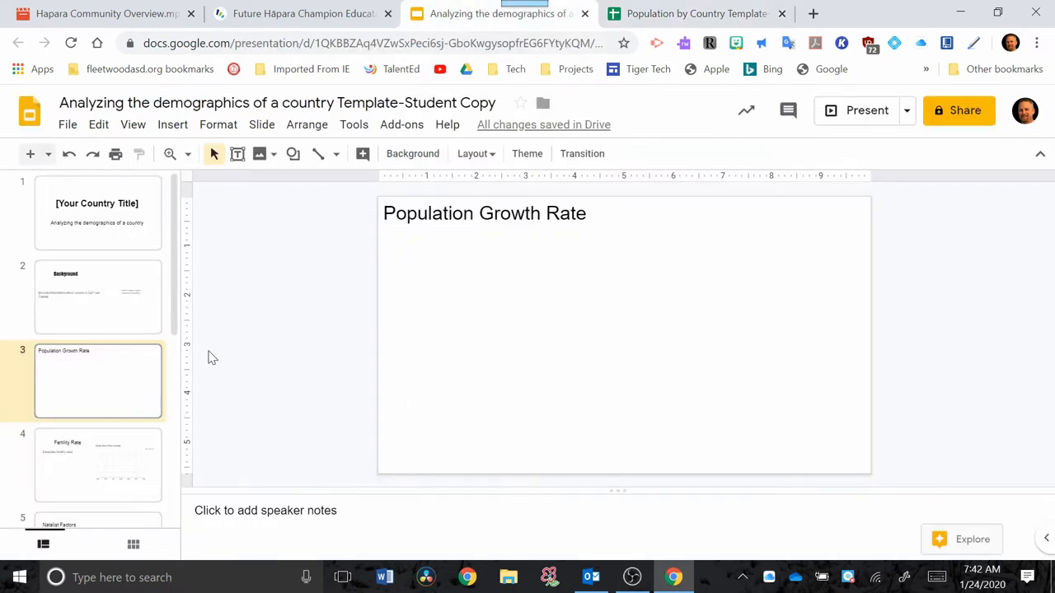
{"action": "mouse_move", "coordinate": [522, 299]}
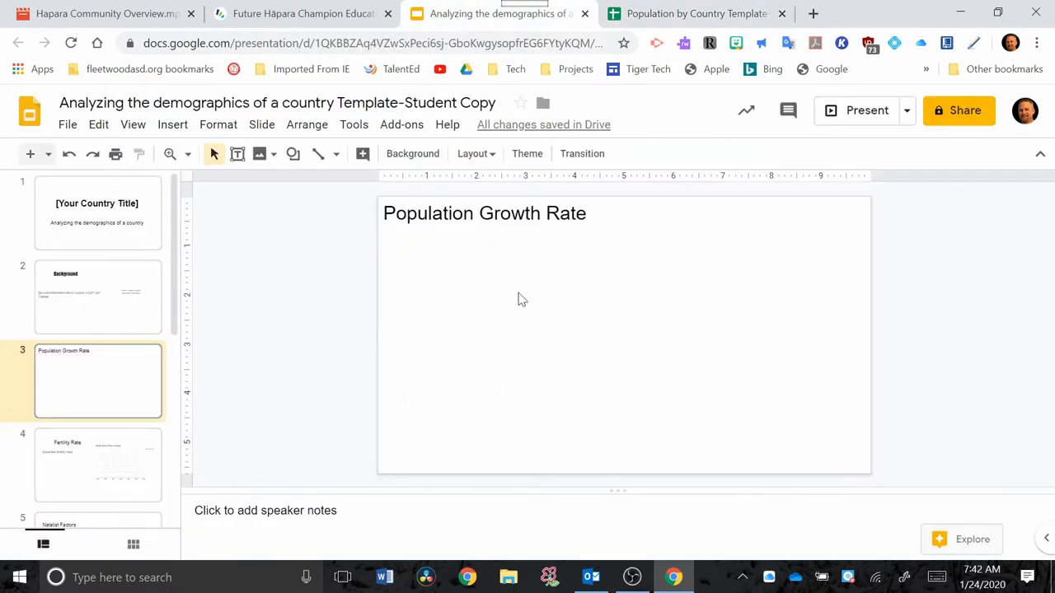
{"action": "left_click", "coordinate": [697, 13]}
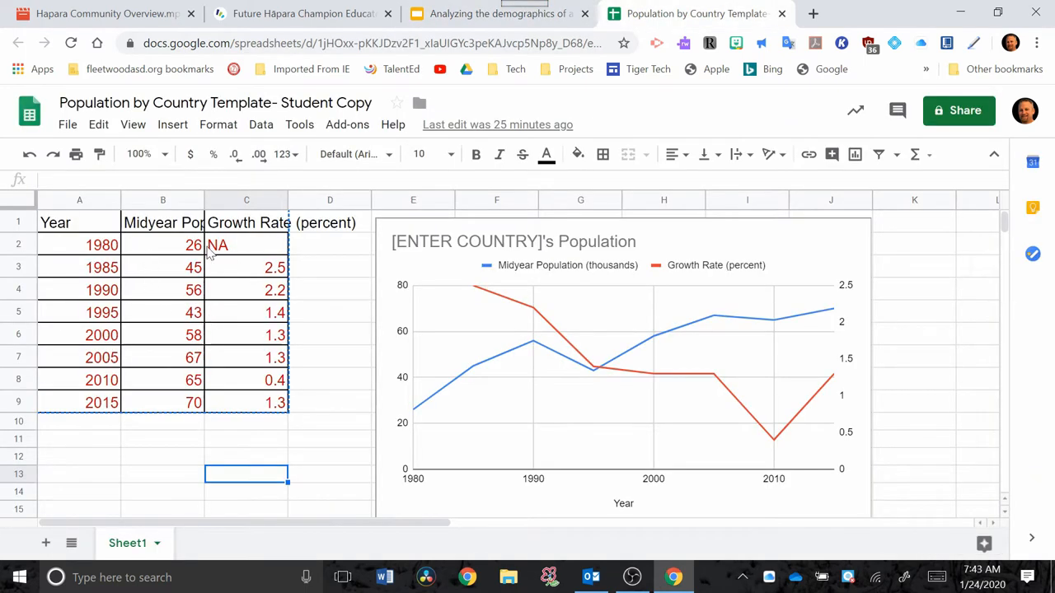
{"action": "mouse_move", "coordinate": [213, 363]}
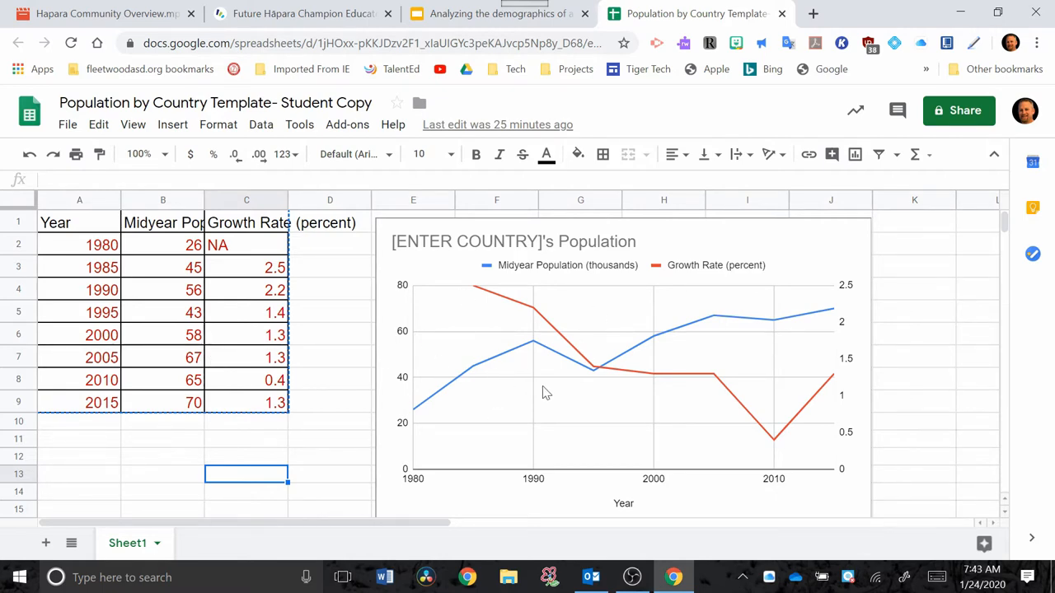
{"action": "left_click", "coordinate": [247, 439]}
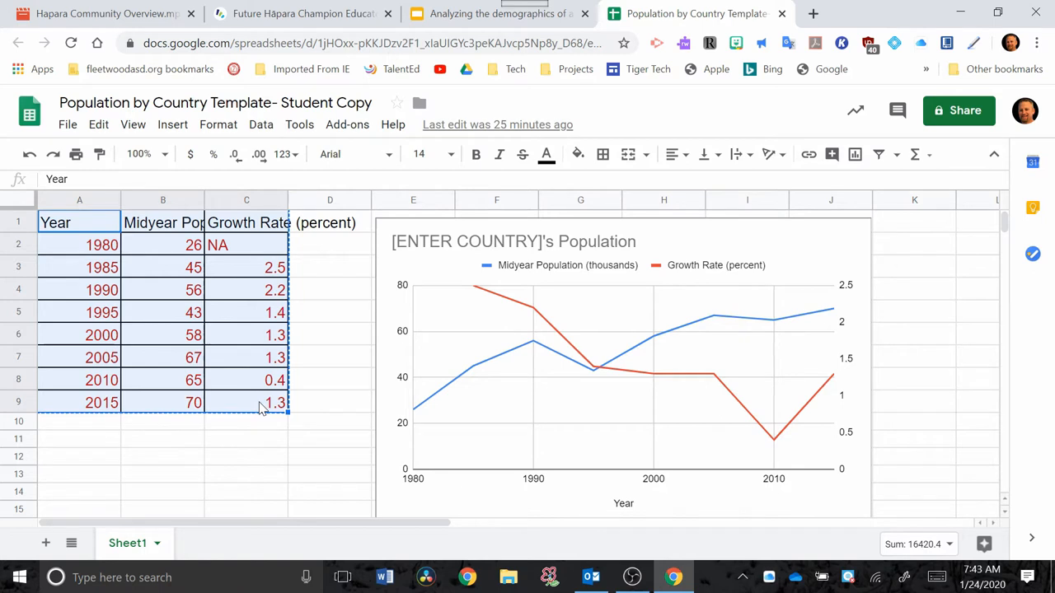
{"action": "right_click", "coordinate": [259, 402]}
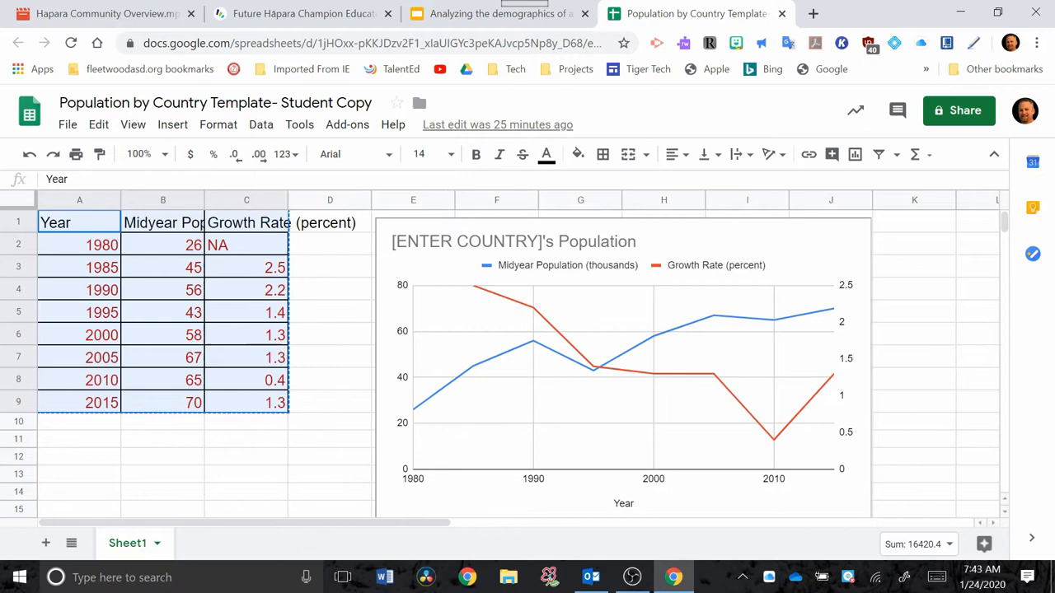
- Paste the copied table onto slide 3 with 'Link to spreadsheet' kept
{"action": "left_click", "coordinate": [501, 13]}
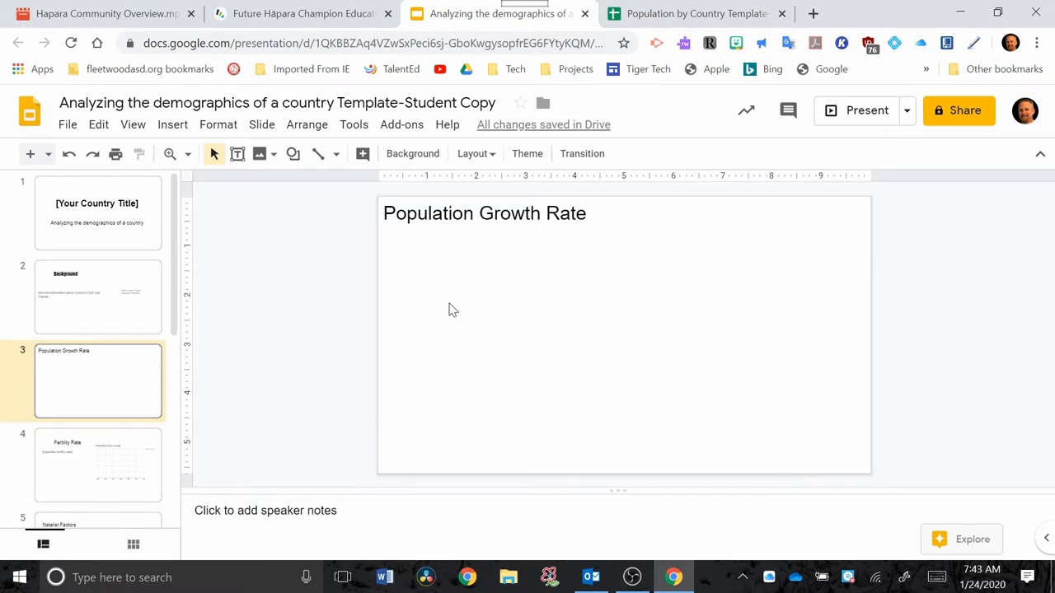
{"action": "right_click", "coordinate": [451, 310]}
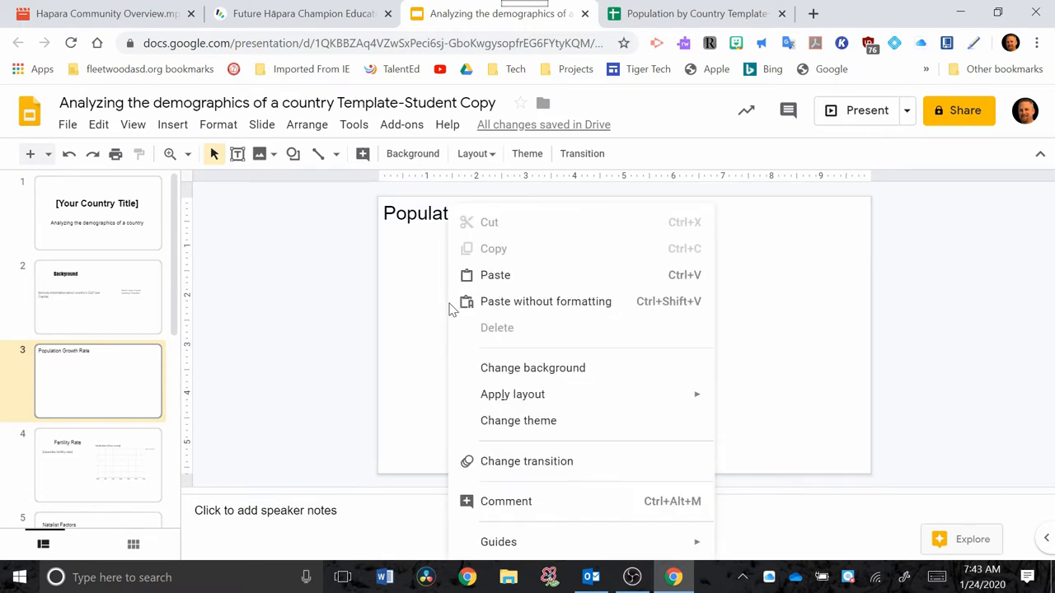
{"action": "left_click", "coordinate": [495, 274]}
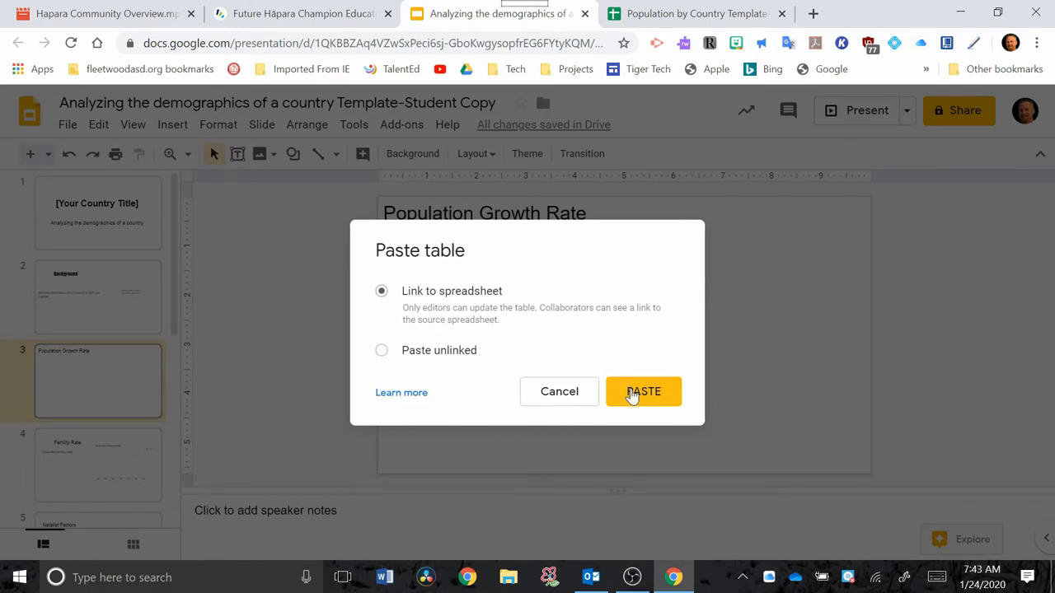
{"action": "left_click", "coordinate": [643, 391]}
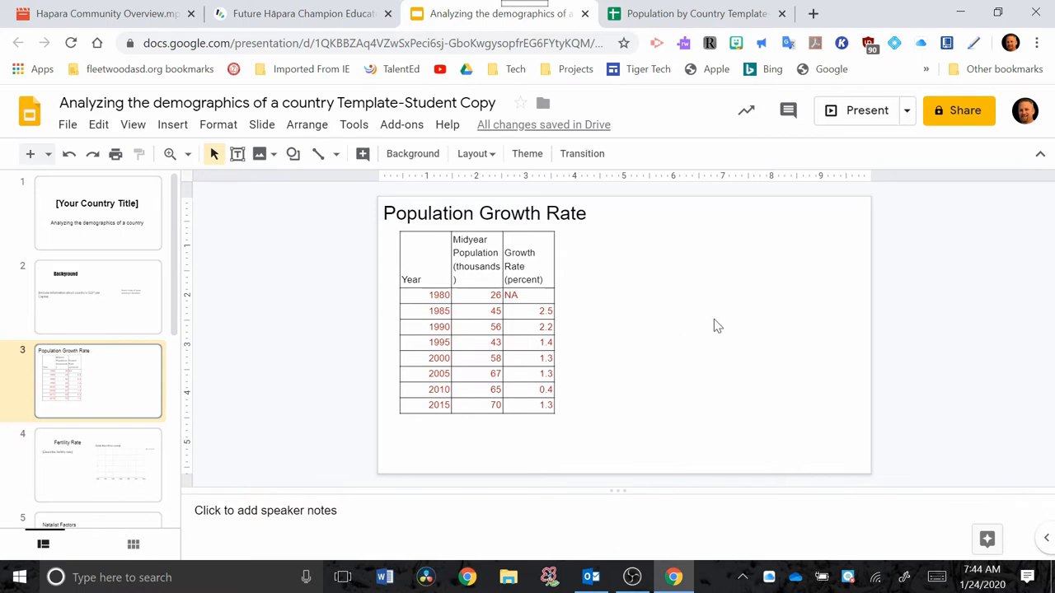
{"action": "mouse_move", "coordinate": [672, 385]}
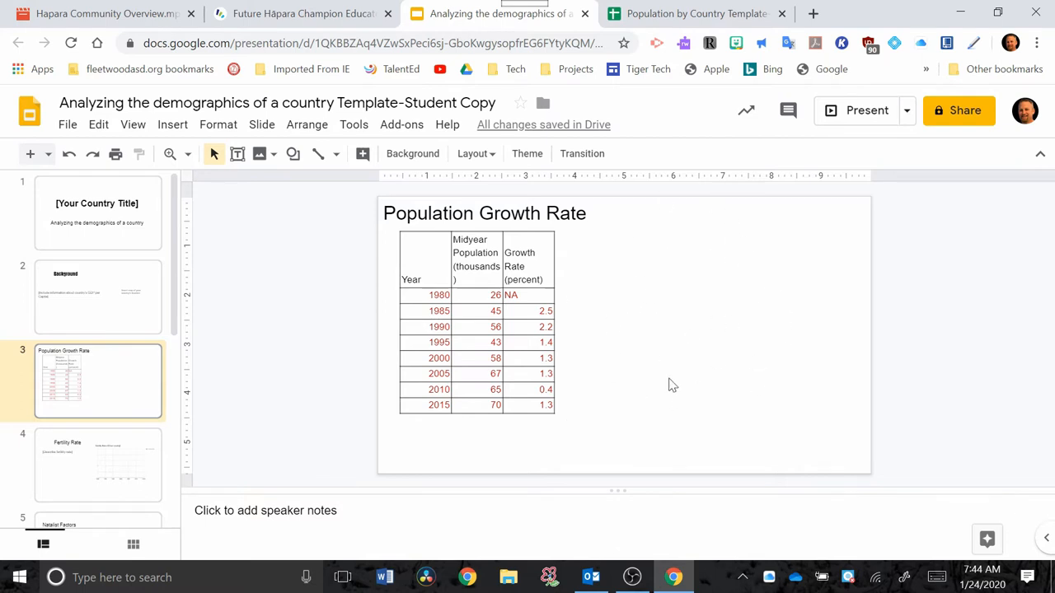
{"action": "mouse_move", "coordinate": [342, 203]}
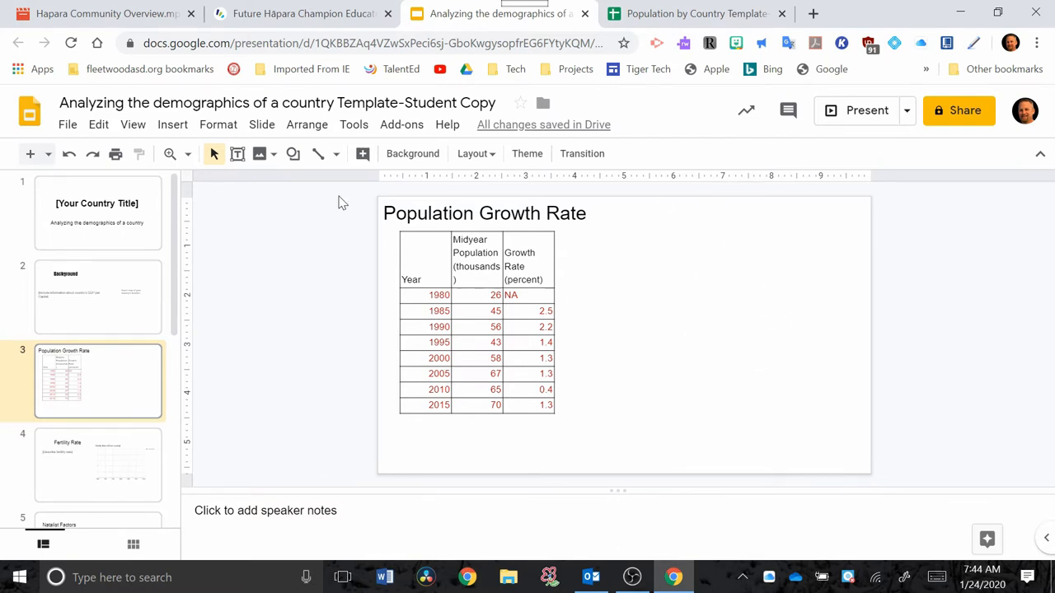
- Import the Population by Country line chart from Sheets as a linked chart
{"action": "left_click", "coordinate": [173, 125]}
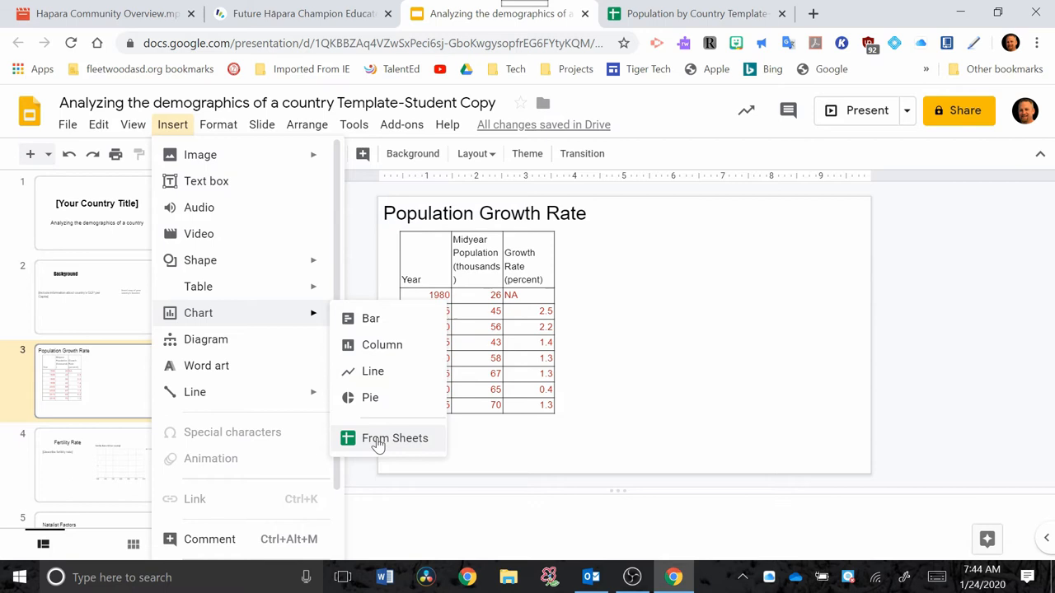
{"action": "left_click", "coordinate": [395, 437]}
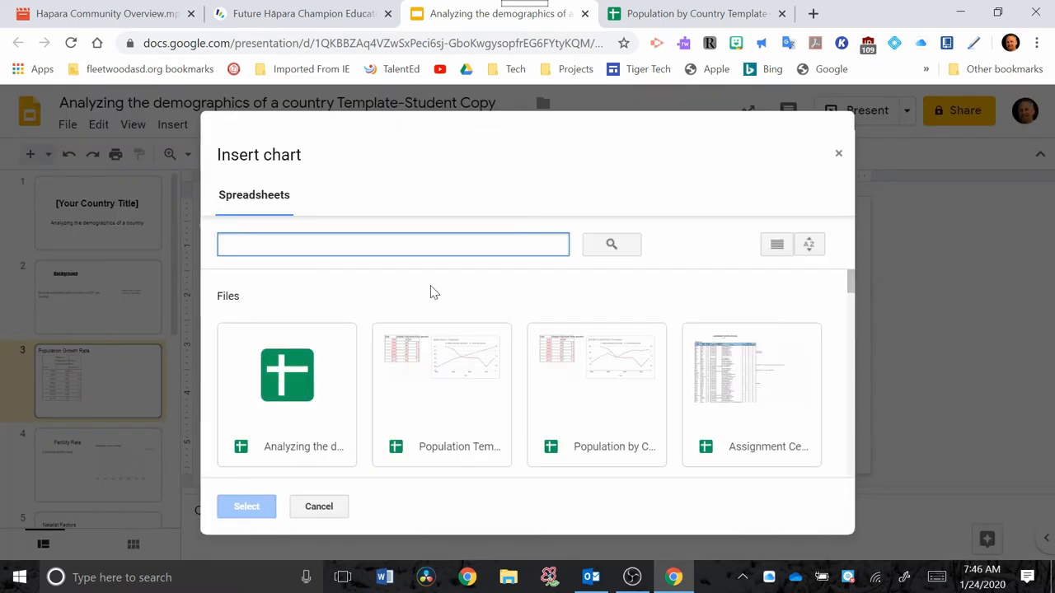
{"action": "mouse_move", "coordinate": [453, 393]}
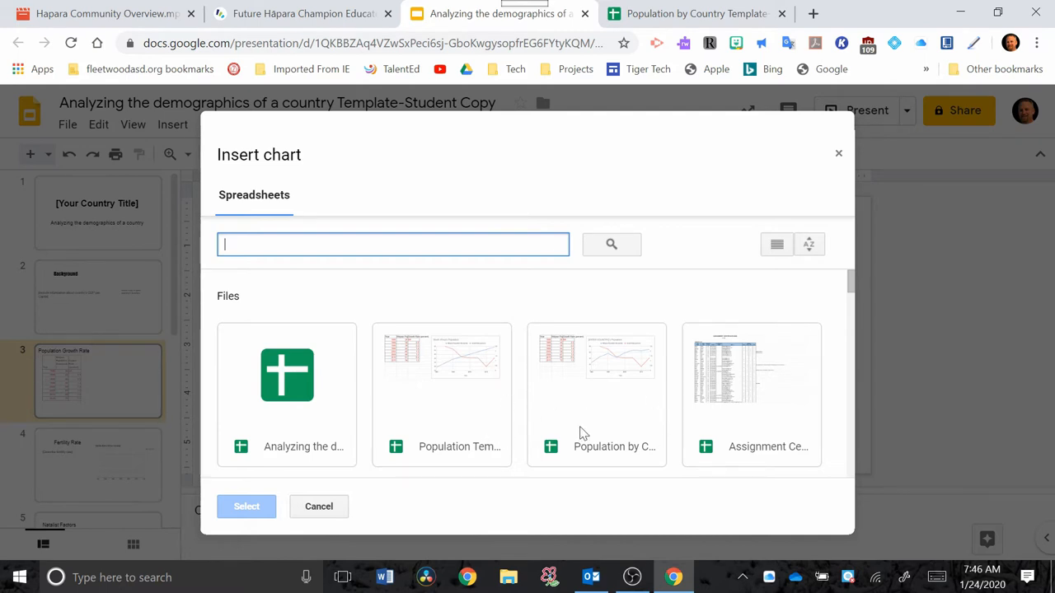
{"action": "left_click", "coordinate": [596, 395]}
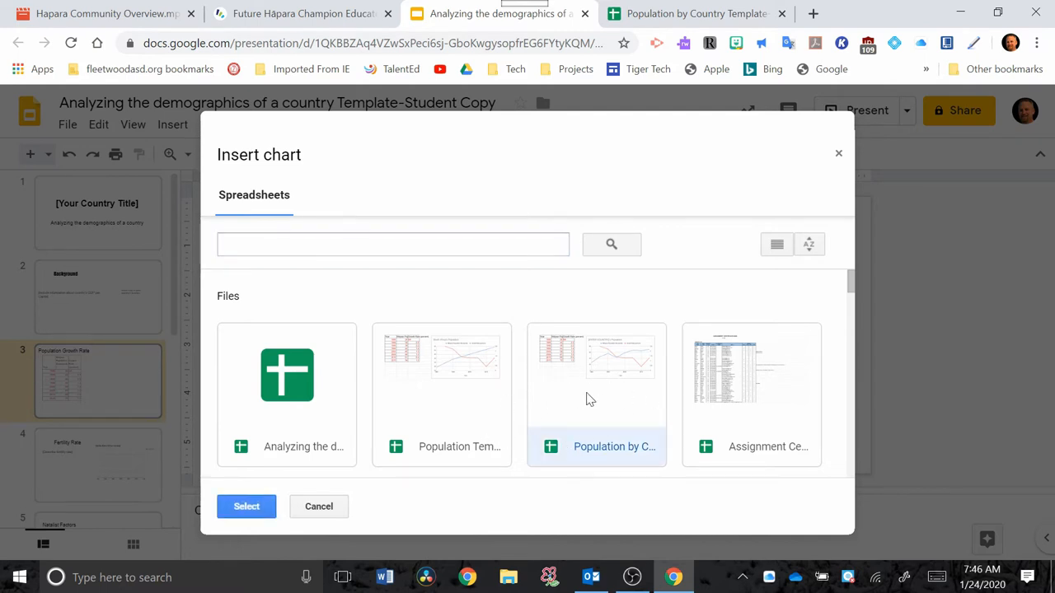
{"action": "mouse_move", "coordinate": [612, 387]}
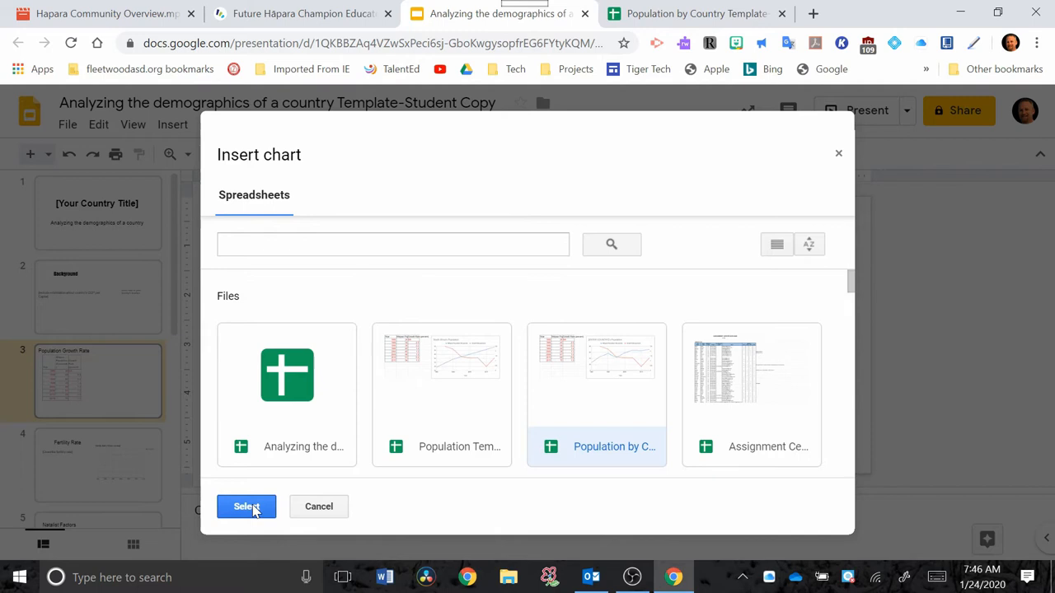
{"action": "mouse_move", "coordinate": [597, 416]}
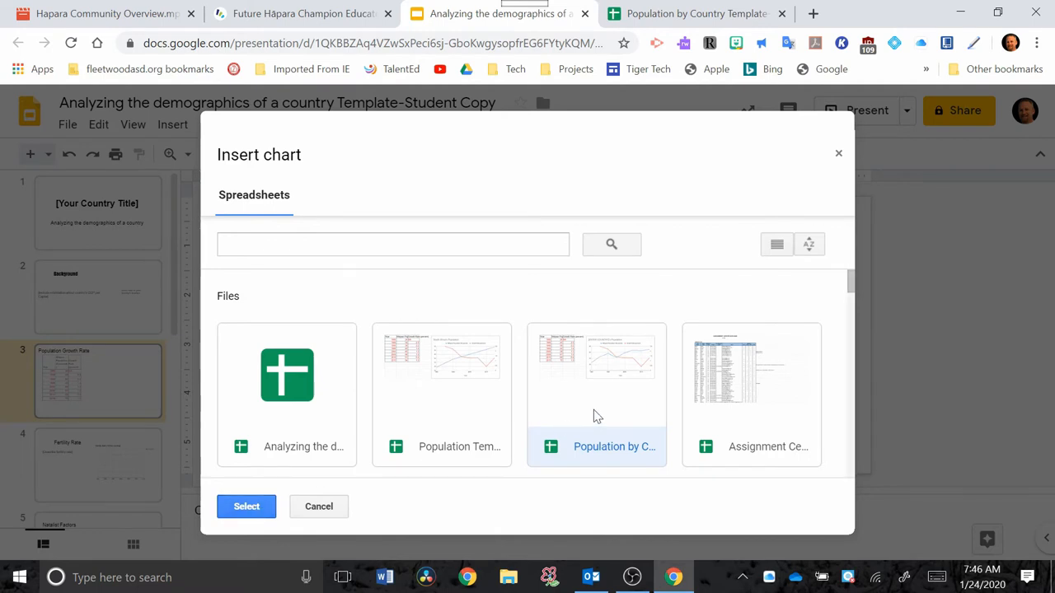
{"action": "left_click", "coordinate": [247, 506]}
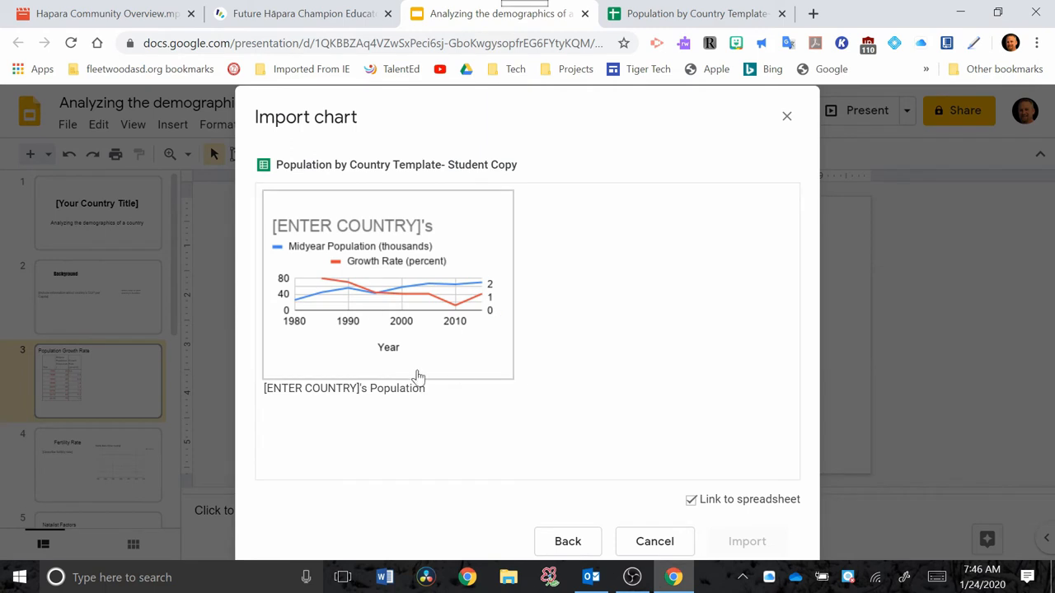
{"action": "mouse_move", "coordinate": [423, 480]}
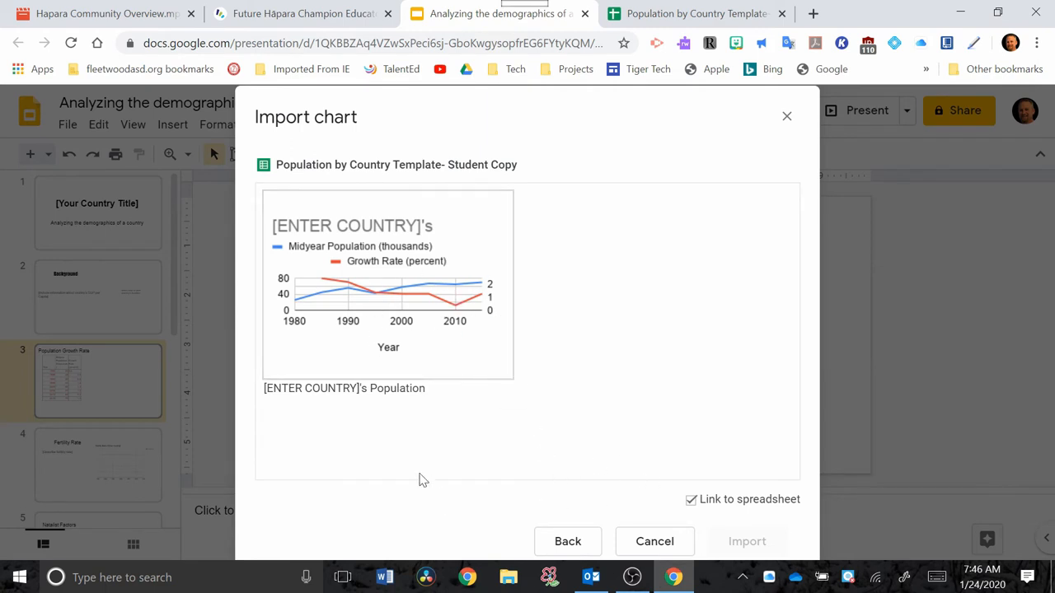
{"action": "left_click", "coordinate": [388, 284]}
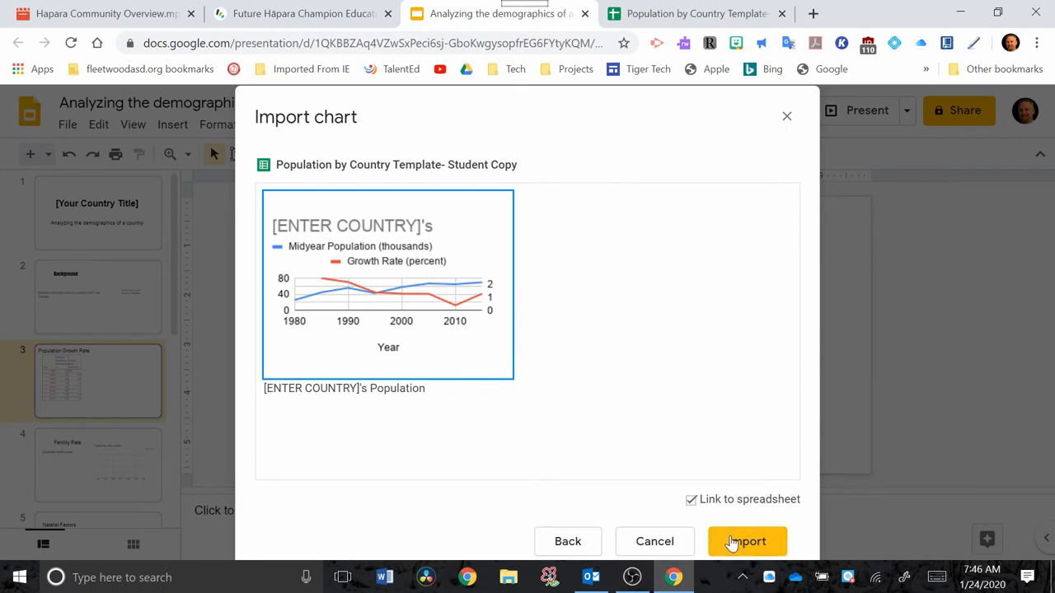
{"action": "left_click", "coordinate": [745, 542]}
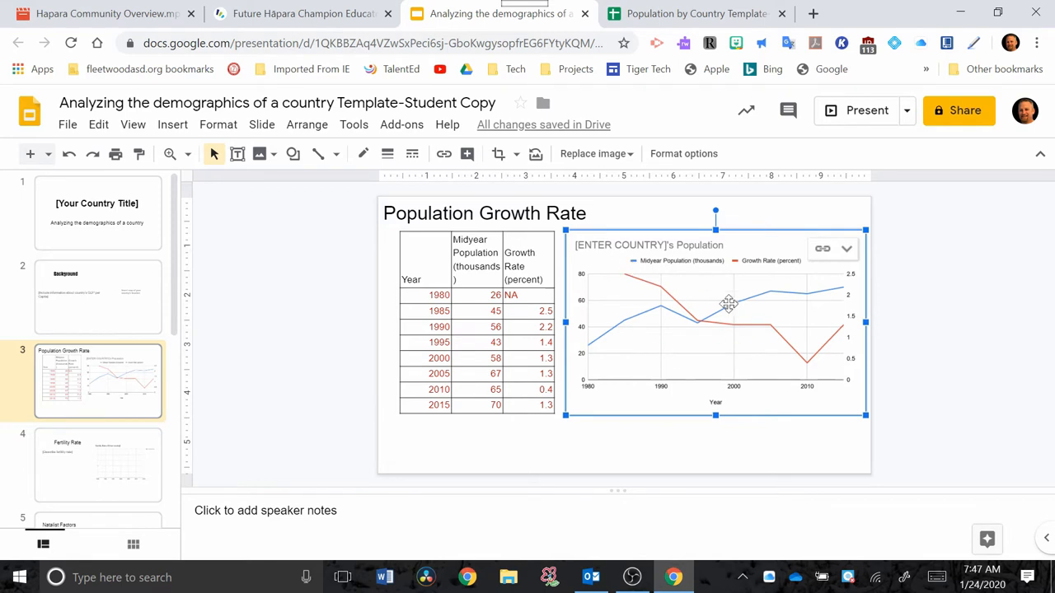
- Replace the 1980 and 1985 population values in cells B2 and B3 with 10 and 5
{"action": "left_click", "coordinate": [696, 14]}
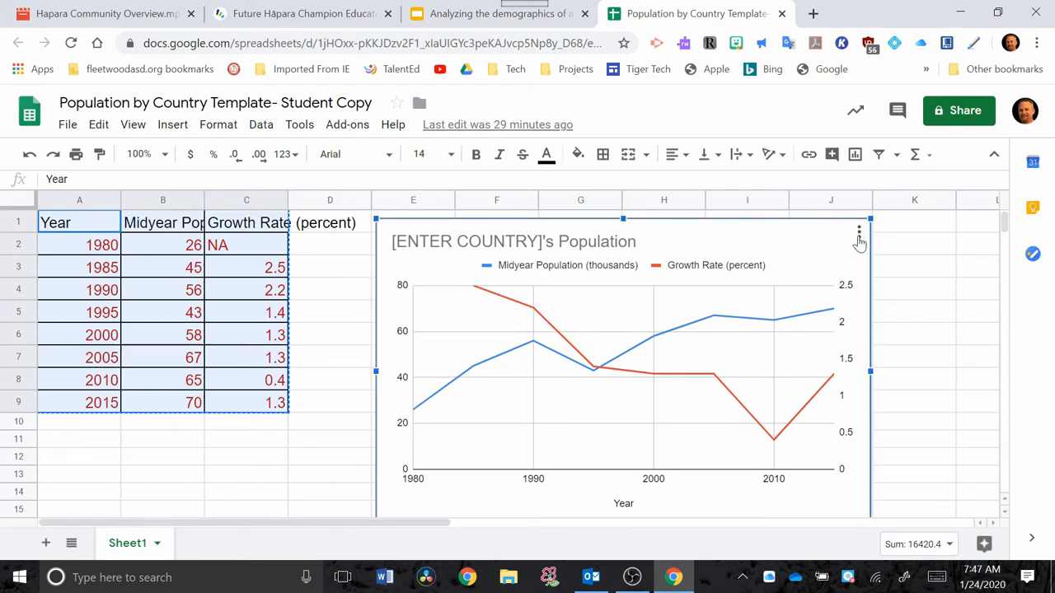
{"action": "mouse_move", "coordinate": [507, 265]}
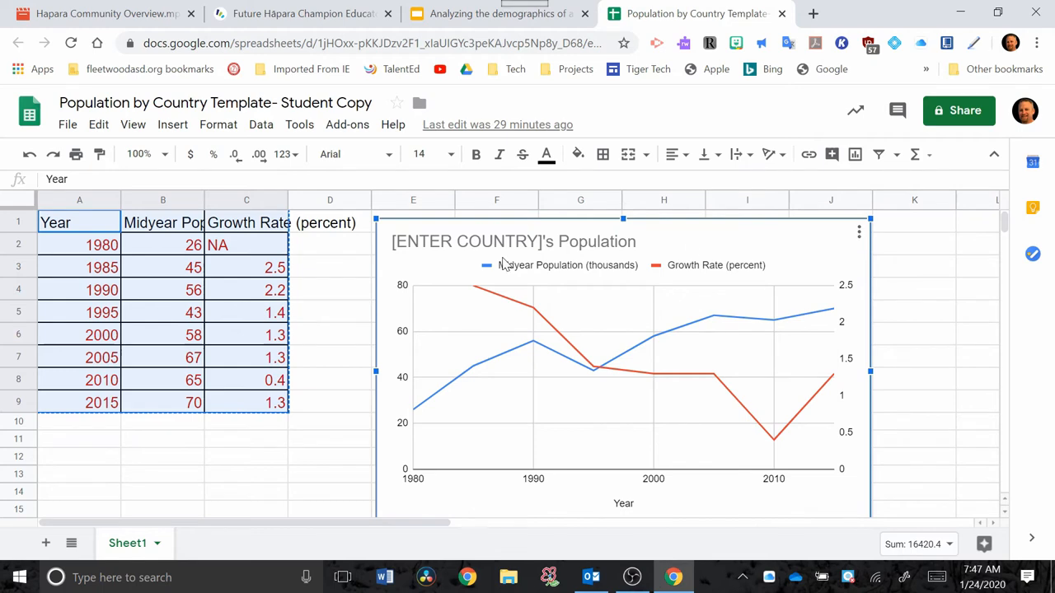
{"action": "left_click", "coordinate": [494, 13]}
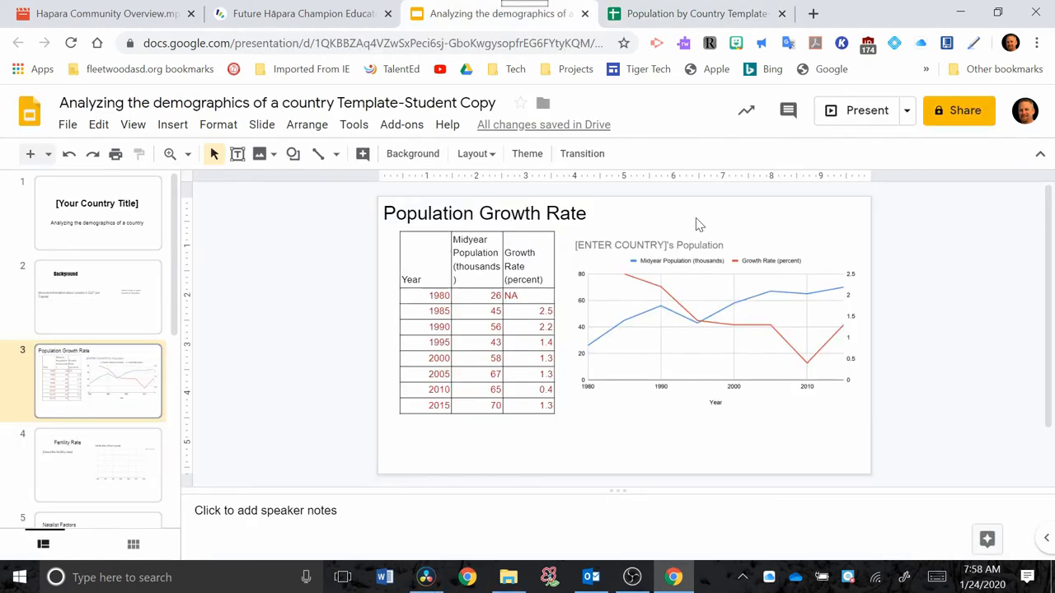
{"action": "left_click", "coordinate": [697, 14]}
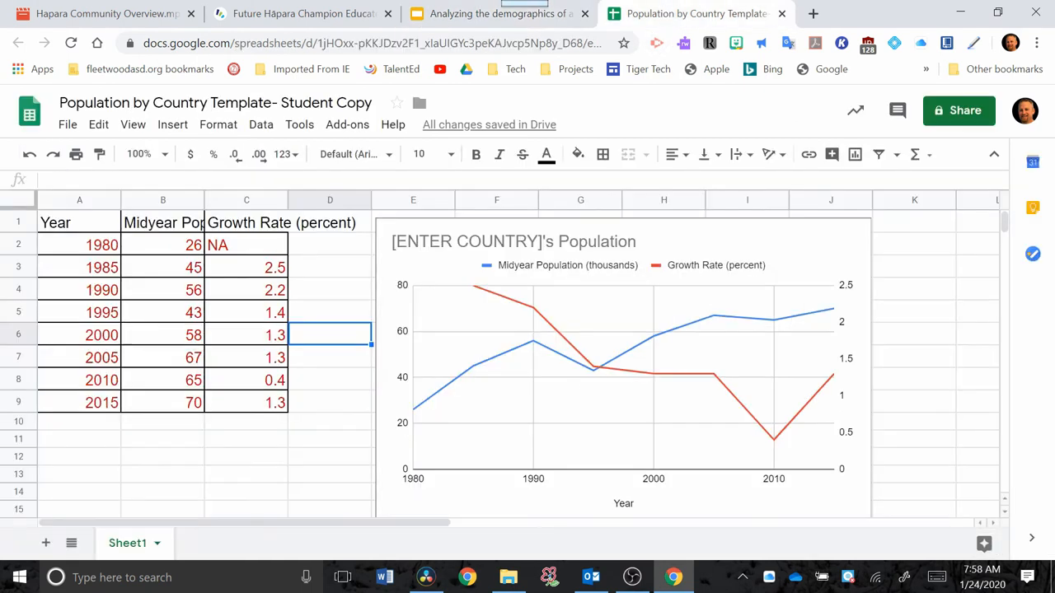
{"action": "left_click", "coordinate": [163, 245]}
{"action": "type", "text": "10"}
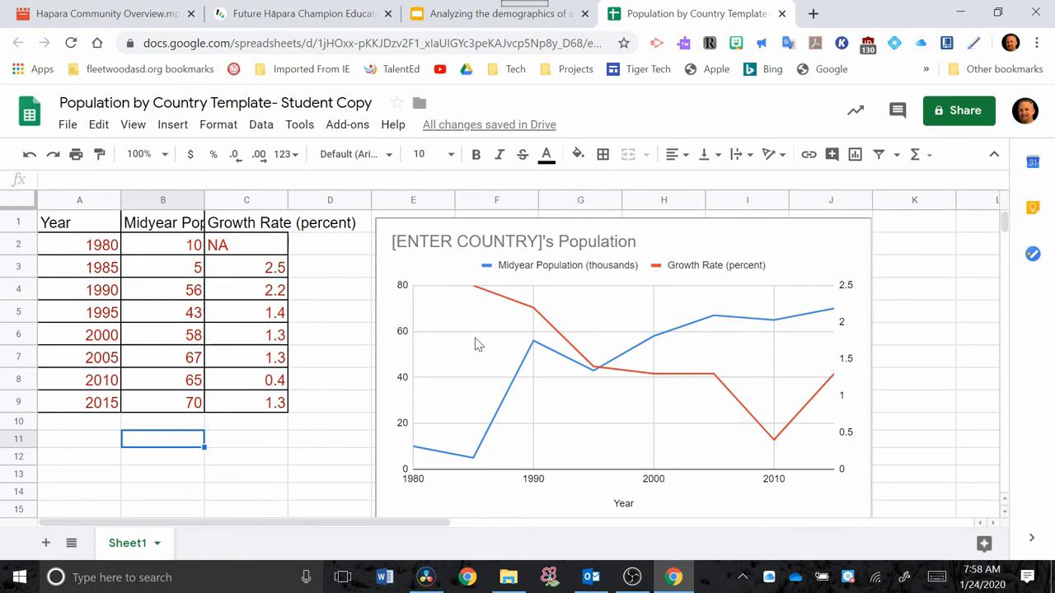
{"action": "mouse_move", "coordinate": [505, 394]}
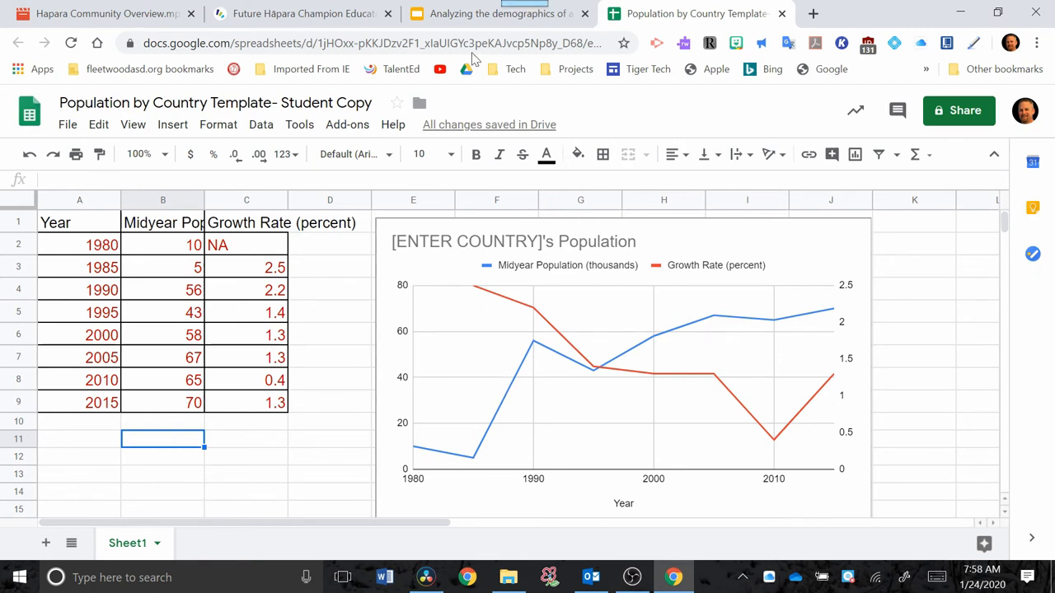
- Update the linked table and chart, then compare them with the spreadsheet
{"action": "left_click", "coordinate": [495, 13]}
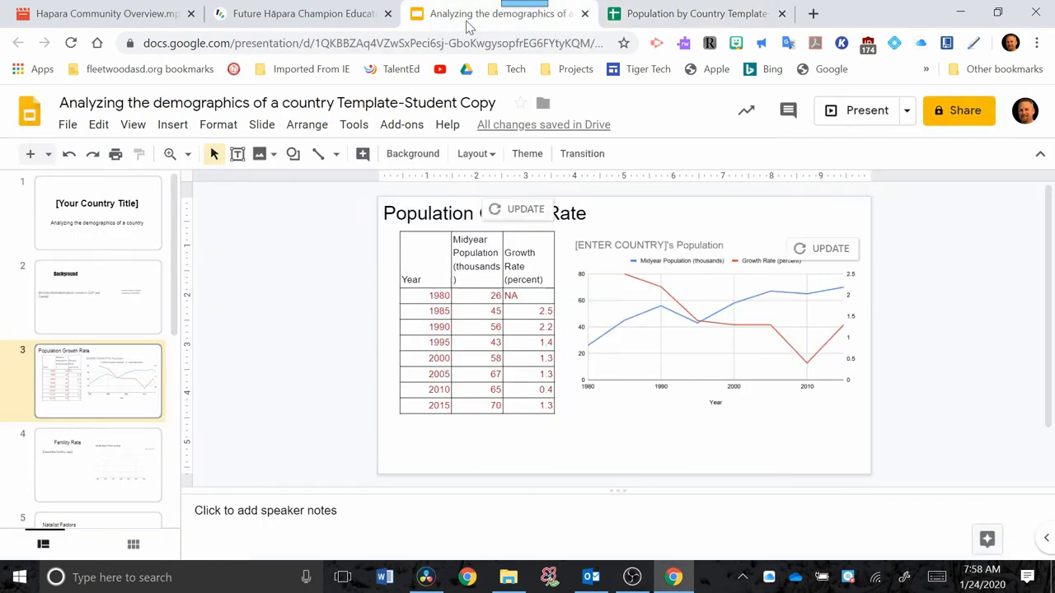
{"action": "mouse_move", "coordinate": [812, 254]}
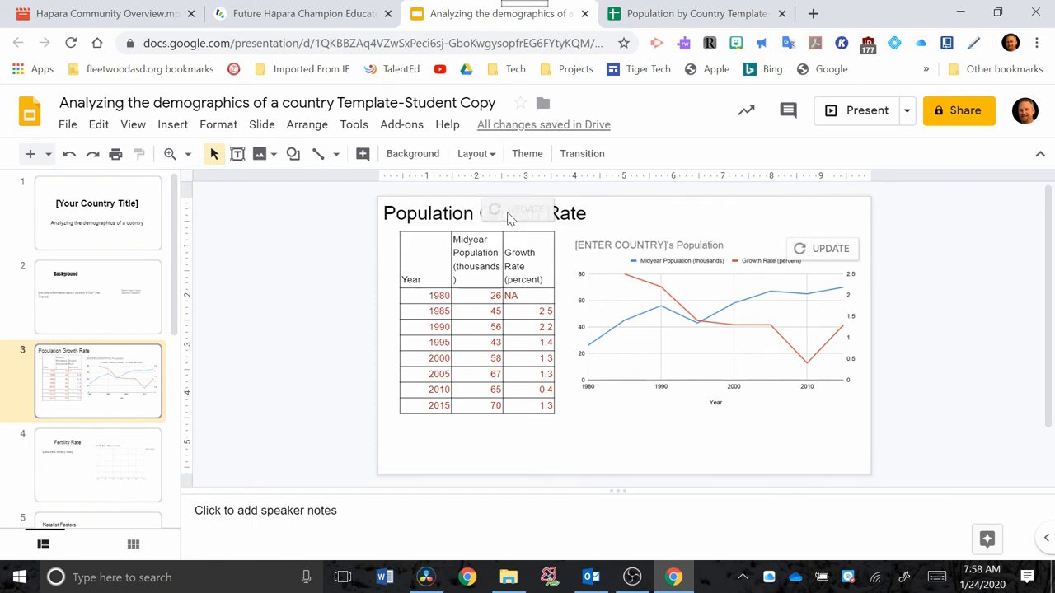
{"action": "left_click", "coordinate": [830, 248]}
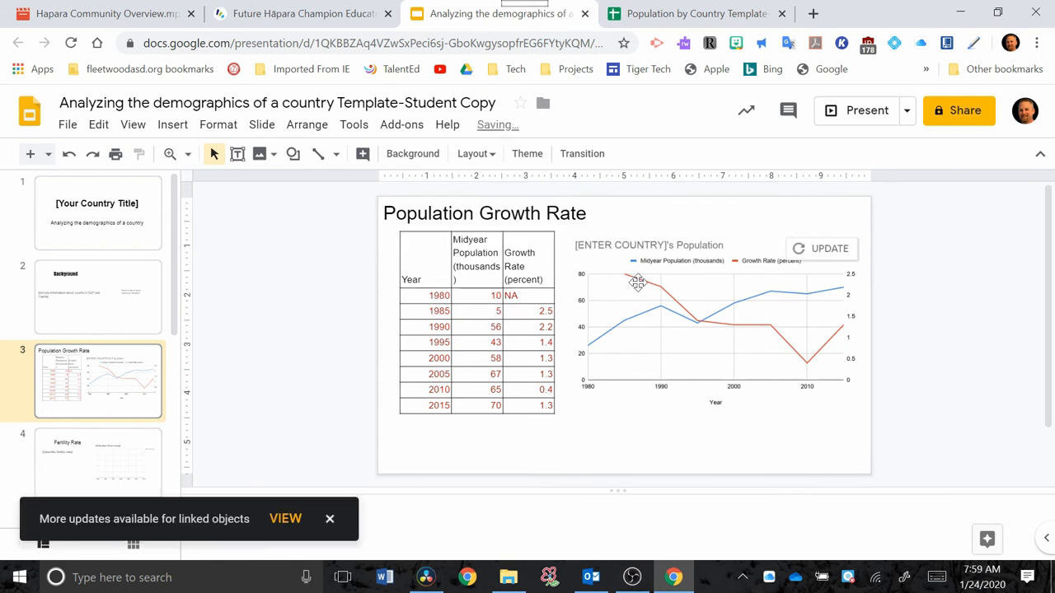
{"action": "left_click", "coordinate": [829, 248]}
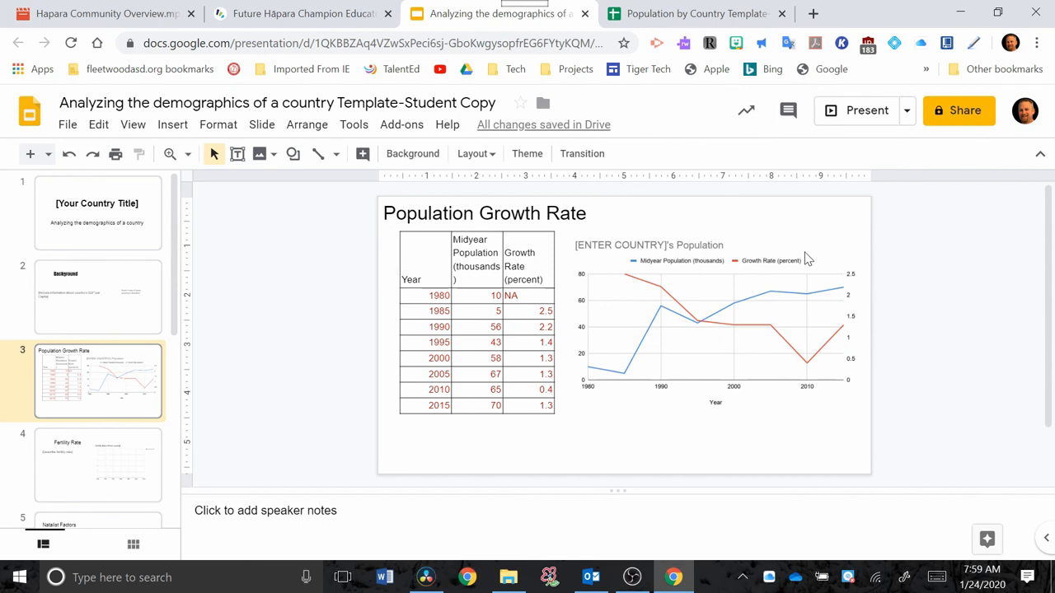
{"action": "left_click", "coordinate": [697, 14]}
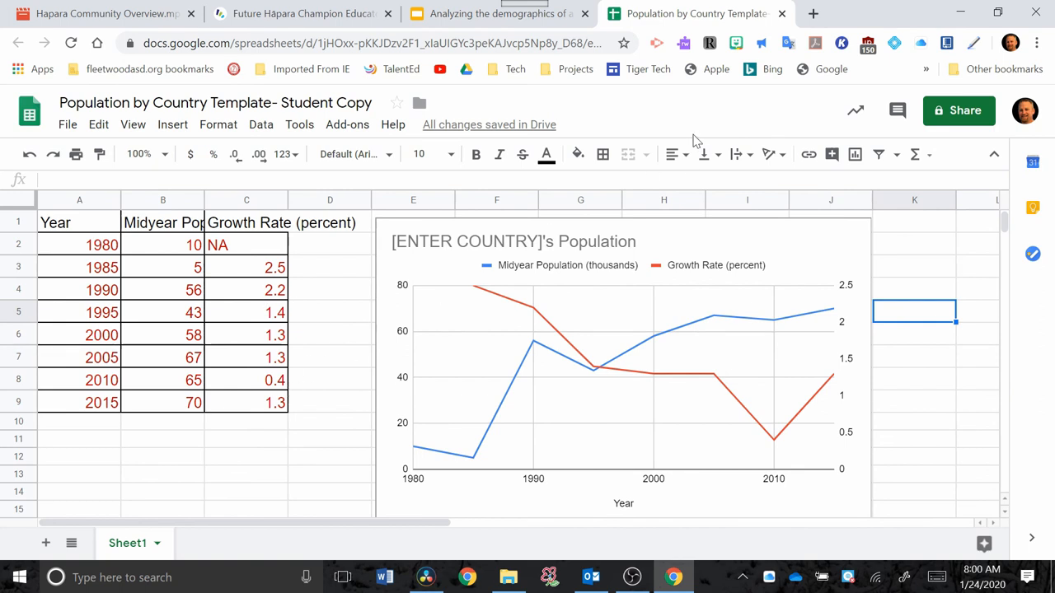
{"action": "left_click", "coordinate": [499, 14]}
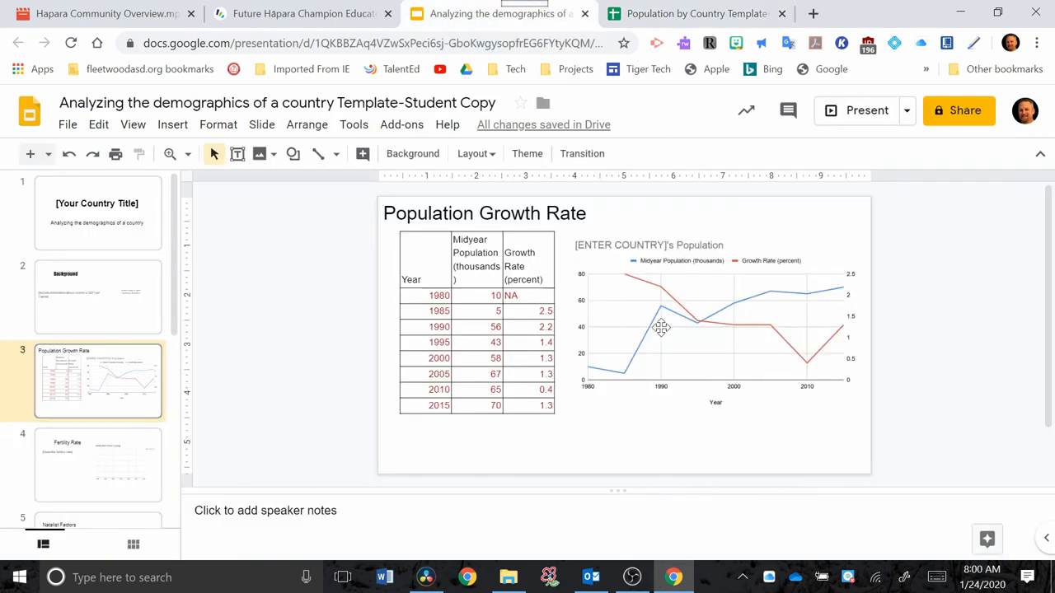